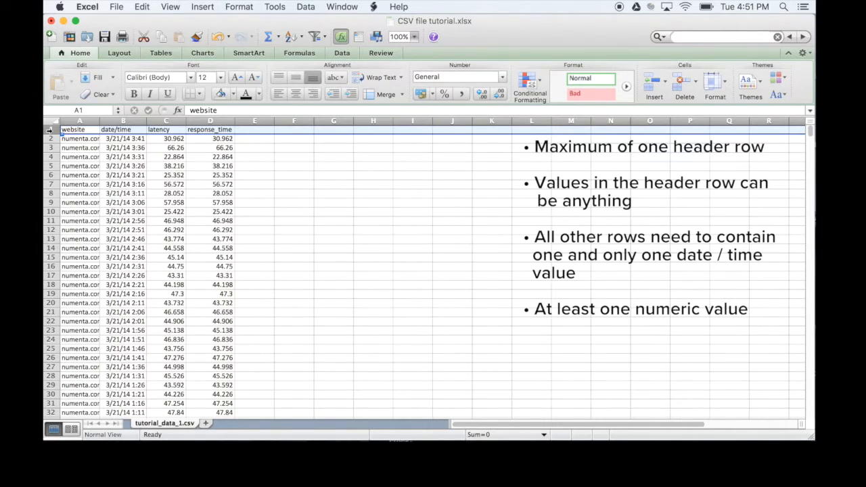
Select the entire date/time column B after reviewing the date/time and latency headings
{"action": "left_click", "coordinate": [123, 128]}
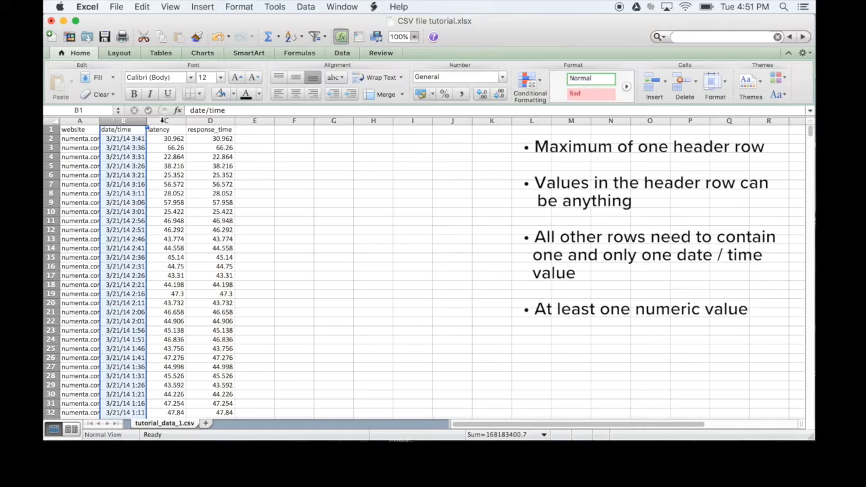
{"action": "left_click", "coordinate": [162, 128]}
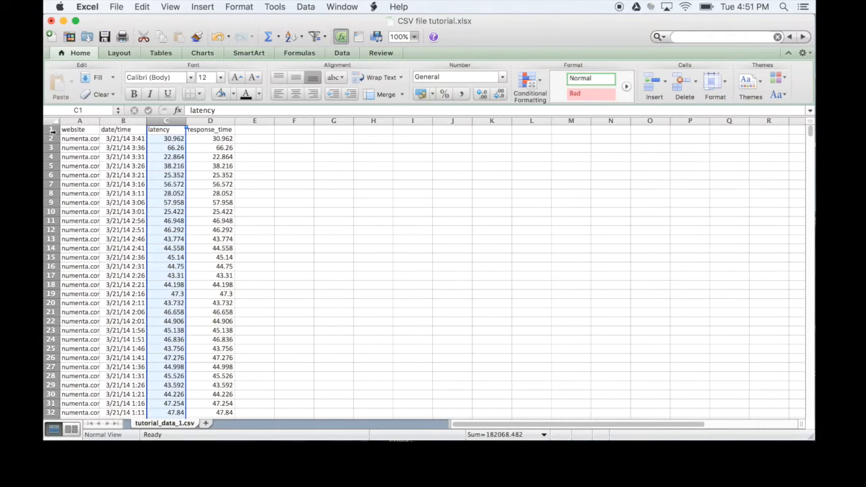
{"action": "scroll", "scroll_direction": "down", "scroll_amount": 3}
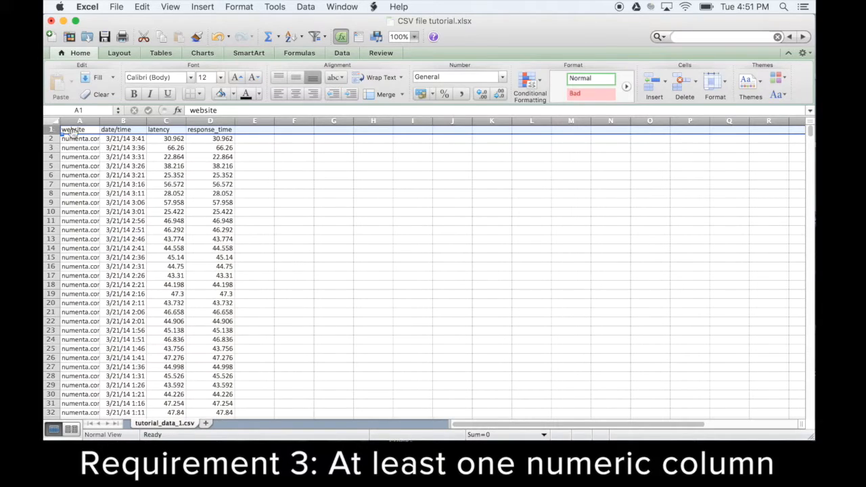
{"action": "left_click", "coordinate": [165, 121]}
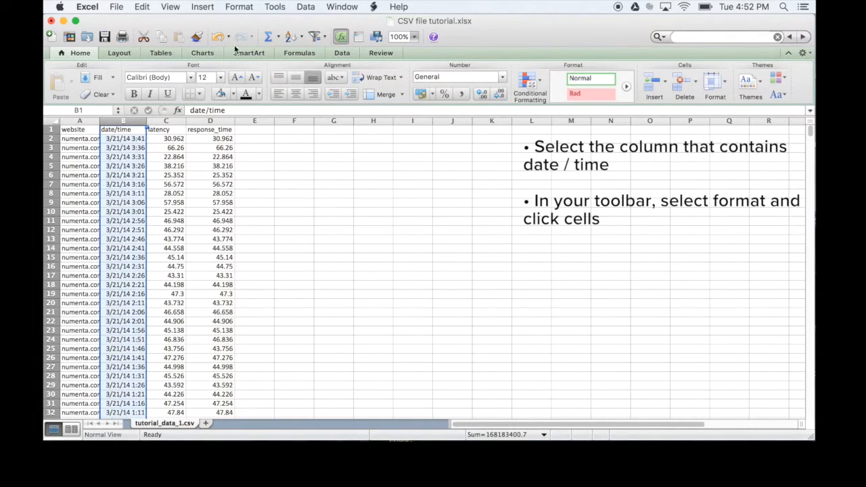
Reach the Custom category in Format Cells for the selected column
{"action": "left_click", "coordinate": [238, 6]}
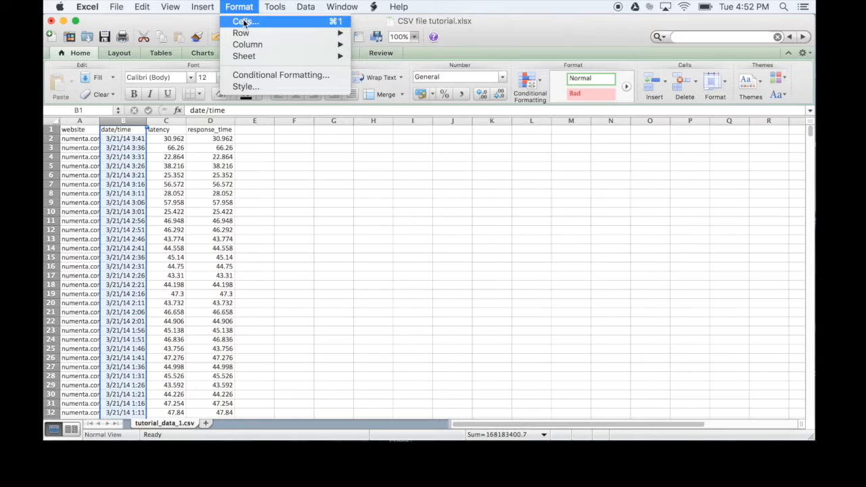
{"action": "left_click", "coordinate": [244, 22]}
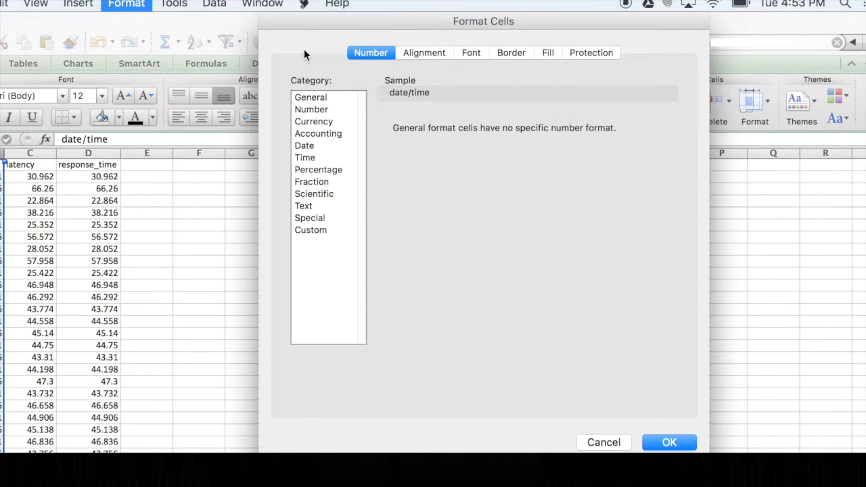
{"action": "left_click", "coordinate": [311, 229]}
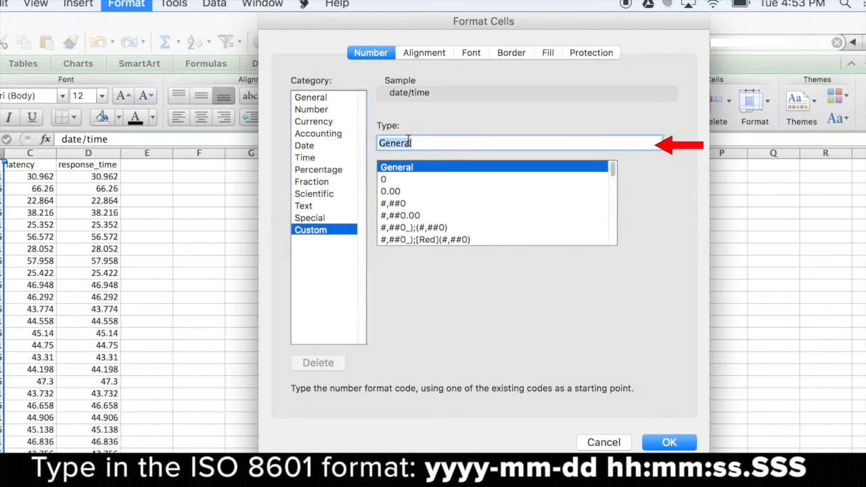
{"action": "type", "text": "y"}
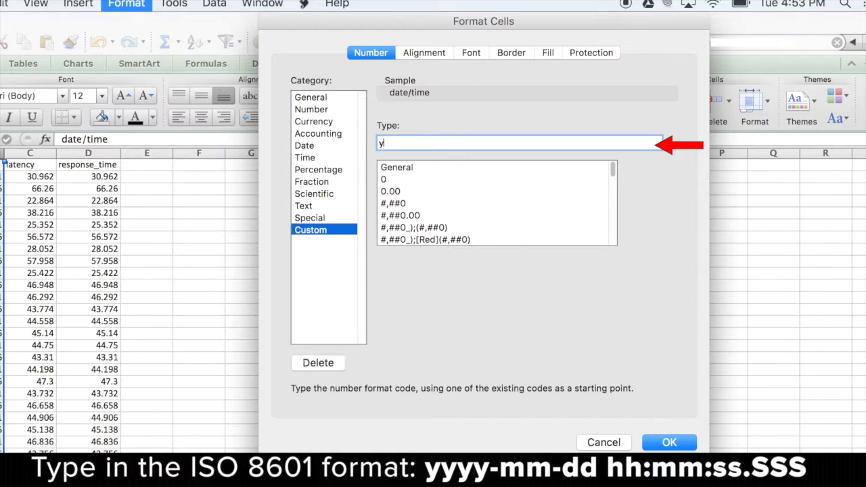
{"action": "type", "text": "yyy-"}
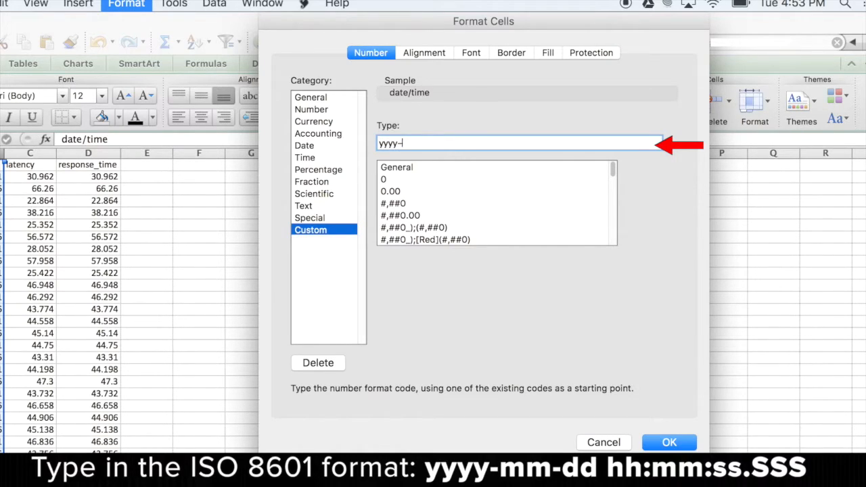
{"action": "type", "text": "mm-"}
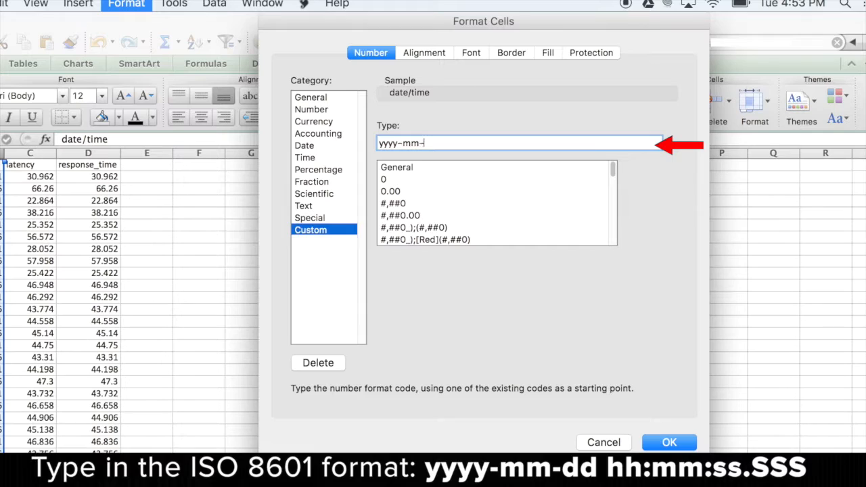
{"action": "type", "text": "dd hh"}
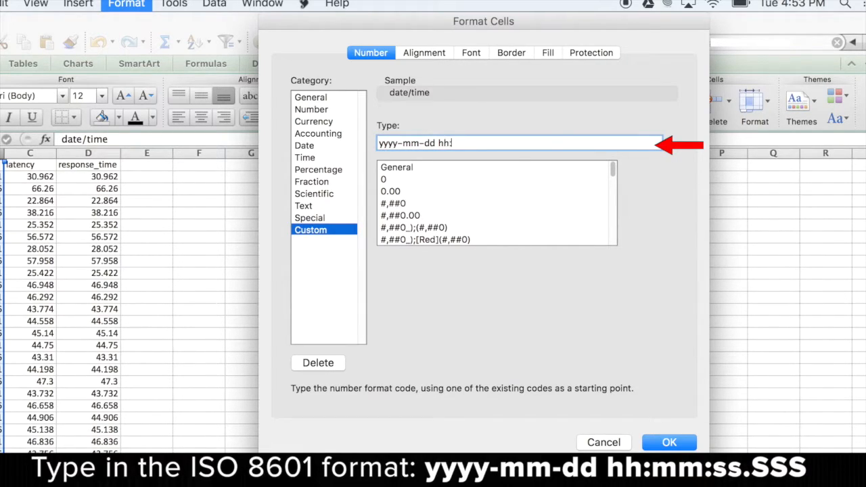
{"action": "type", "text": ":mm"}
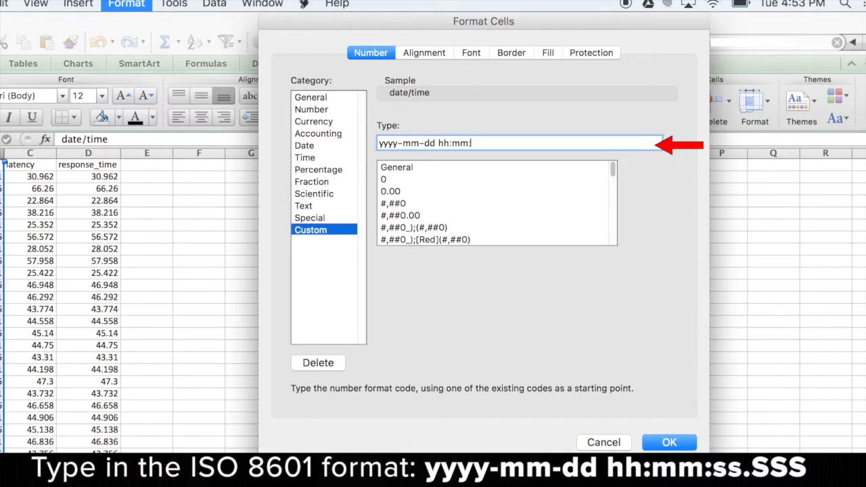
{"action": "type", "text": "ss"}
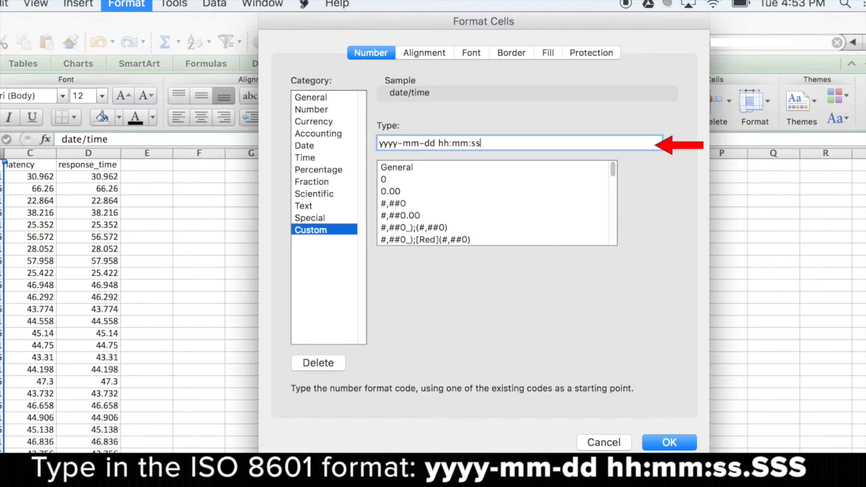
{"action": "type", "text": ".SSS"}
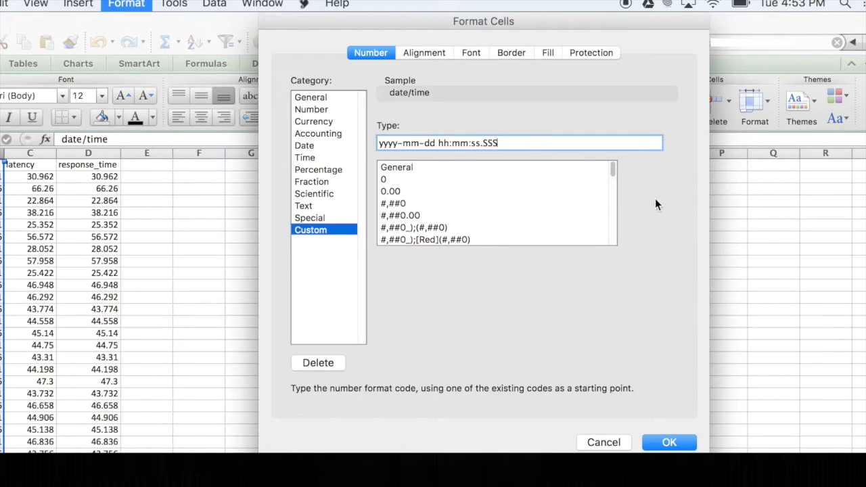
{"action": "left_click", "coordinate": [668, 441]}
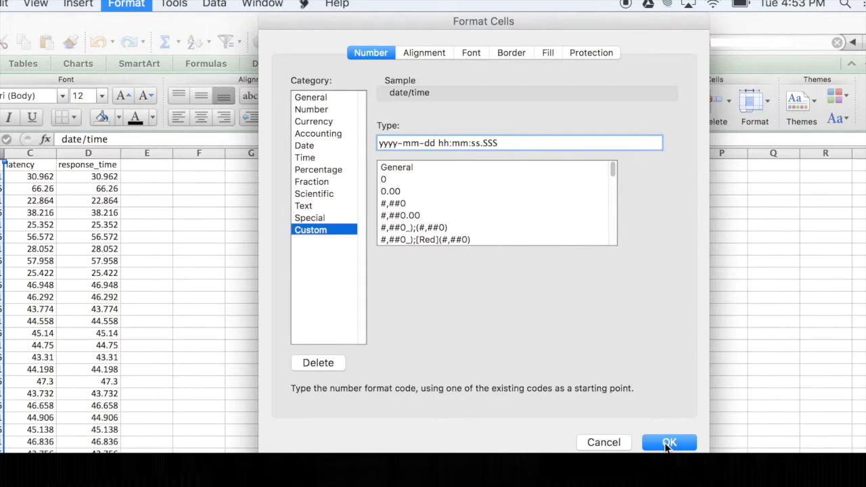
{"action": "left_click", "coordinate": [668, 442]}
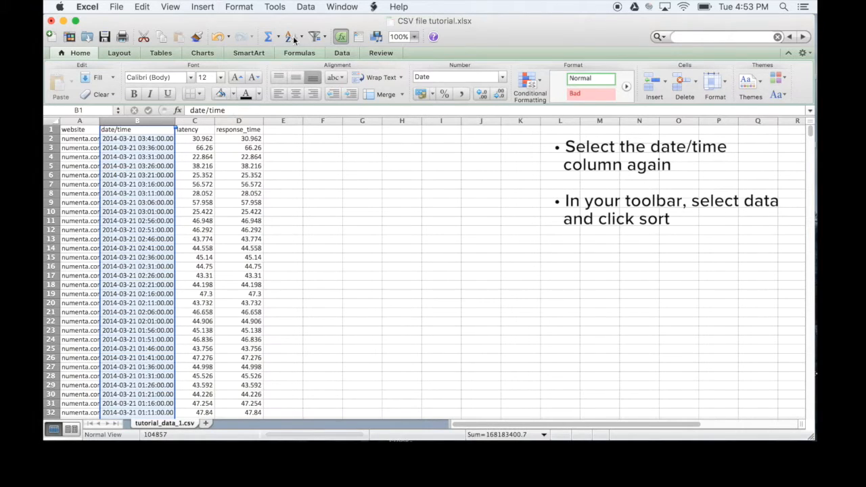
Sort the whole dataset by date/time from oldest to newest, expanding the selection
{"action": "left_click", "coordinate": [305, 5]}
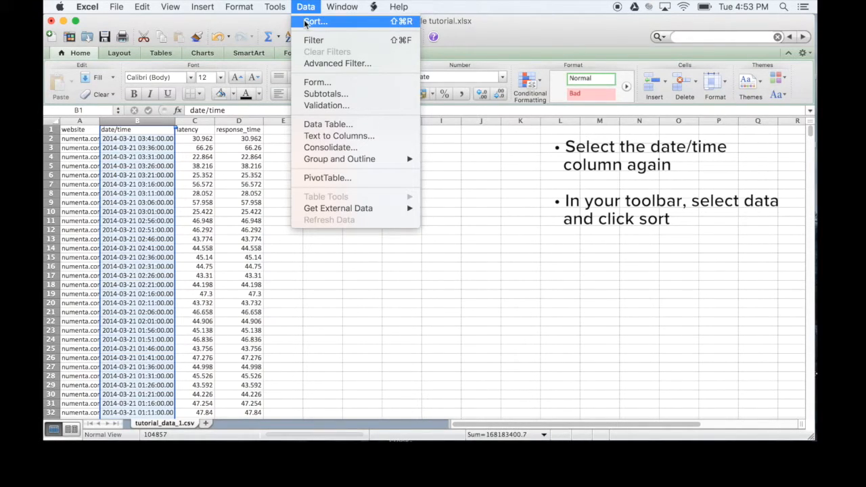
{"action": "left_click", "coordinate": [312, 22]}
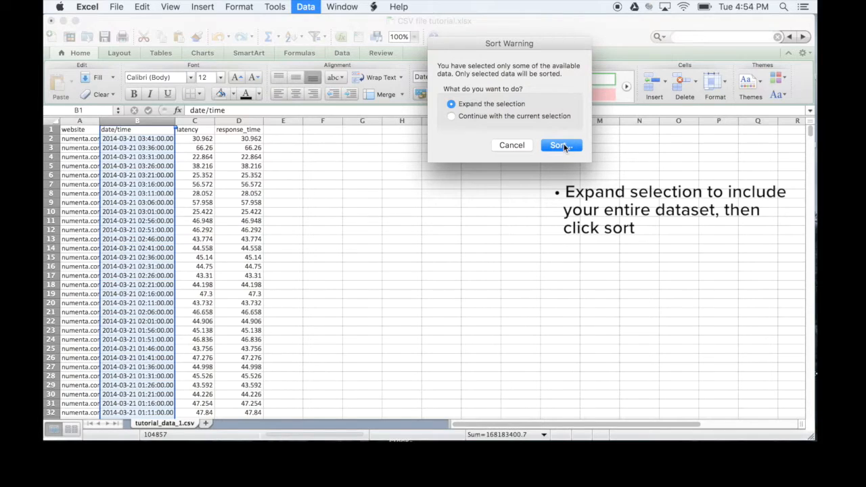
{"action": "left_click", "coordinate": [560, 145]}
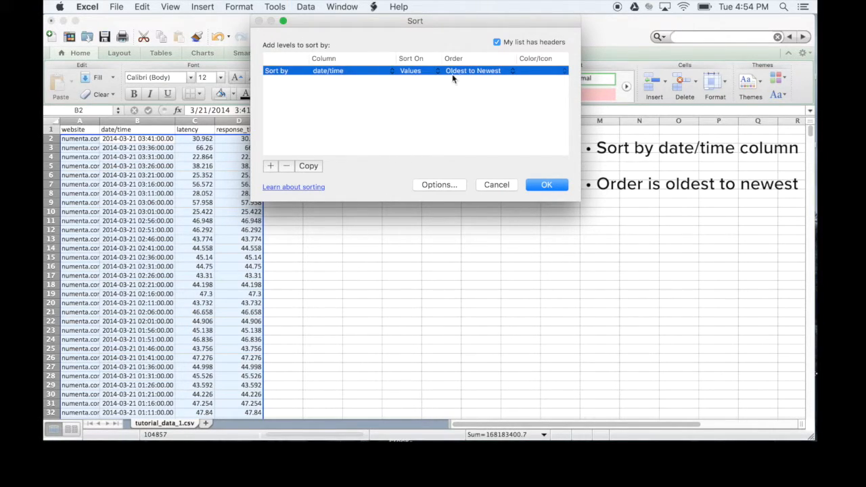
{"action": "mouse_move", "coordinate": [484, 75]}
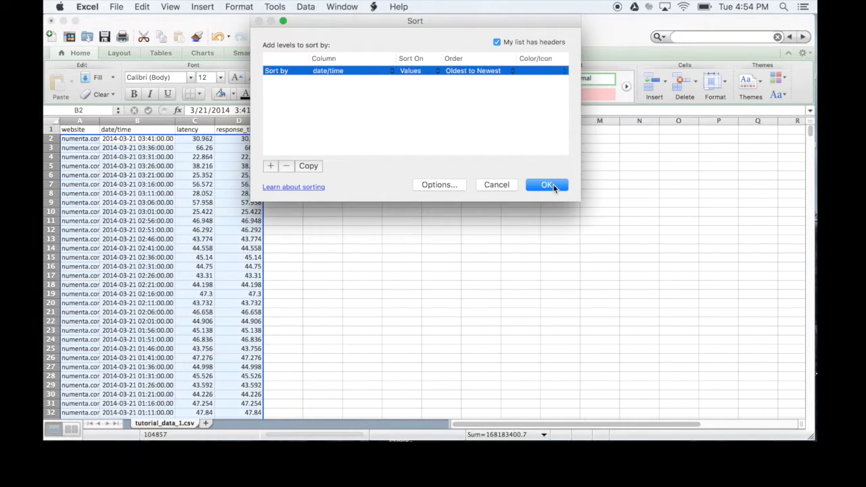
{"action": "left_click", "coordinate": [546, 184]}
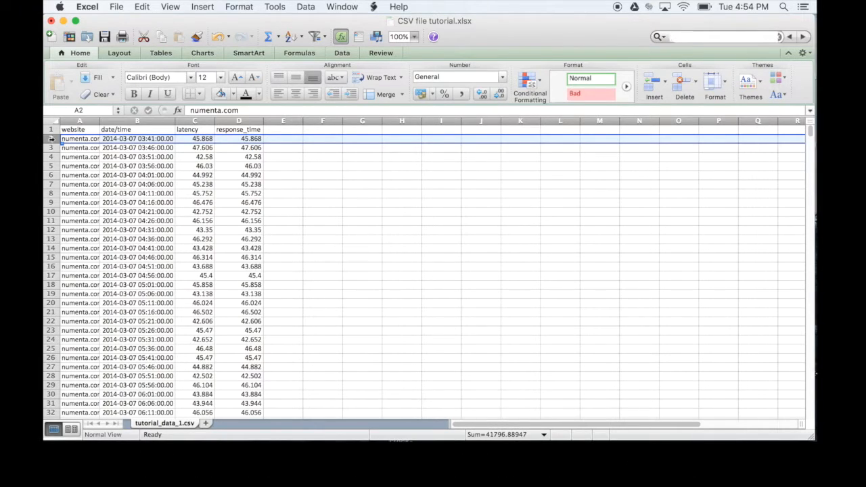
Save the workbook as Comma Separated Values, CSV file tutorial.csv, keeping the CSV format
{"action": "left_click", "coordinate": [116, 8]}
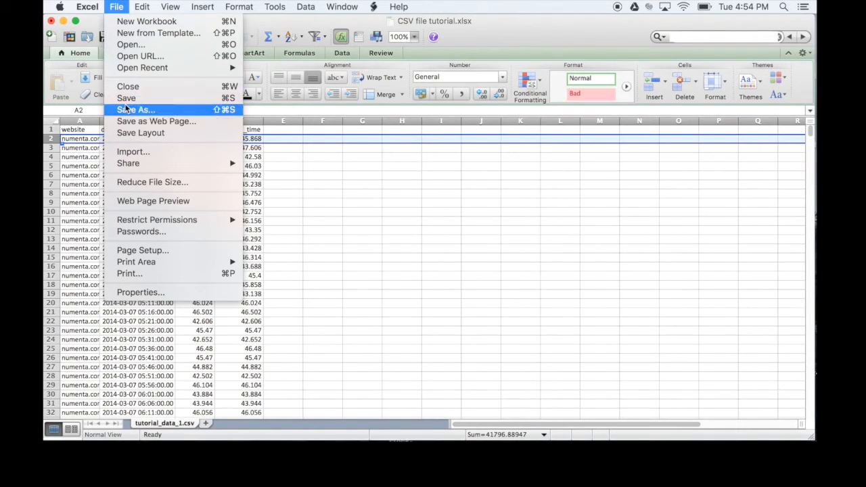
{"action": "left_click", "coordinate": [135, 110]}
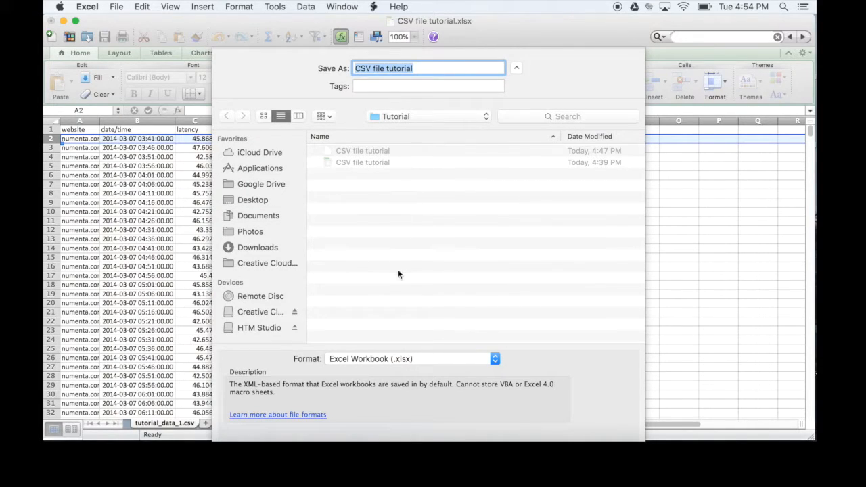
{"action": "left_click", "coordinate": [494, 358]}
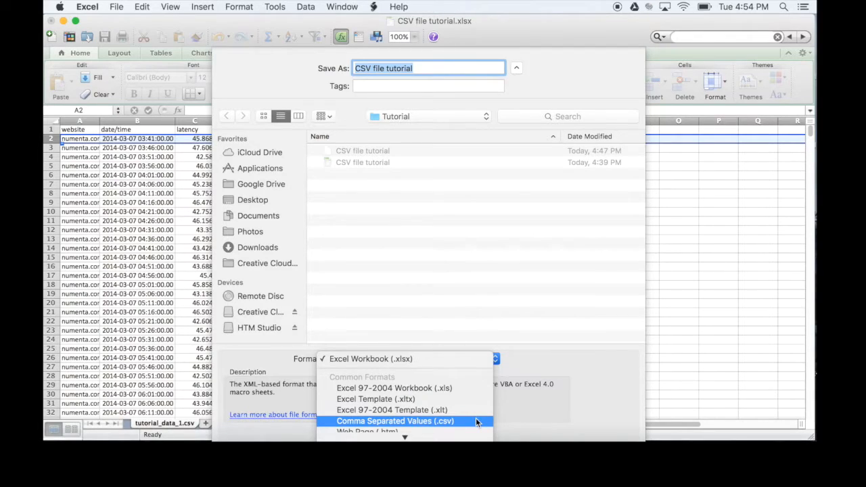
{"action": "left_click", "coordinate": [402, 421]}
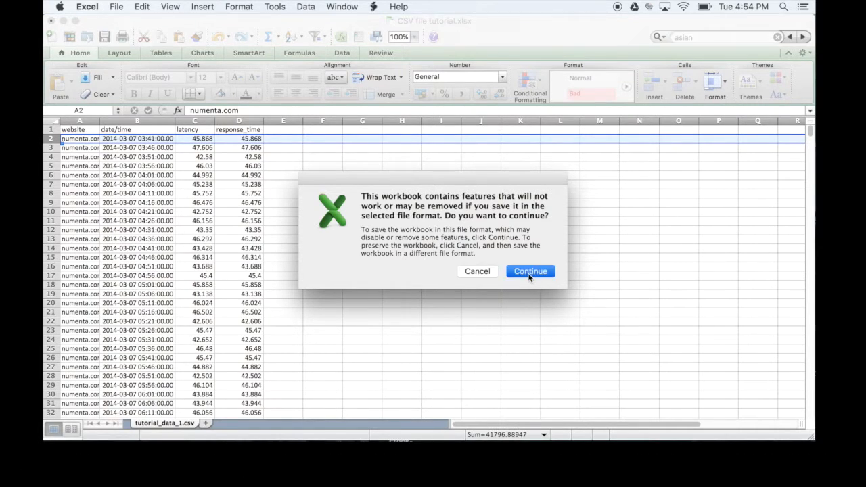
{"action": "left_click", "coordinate": [530, 270]}
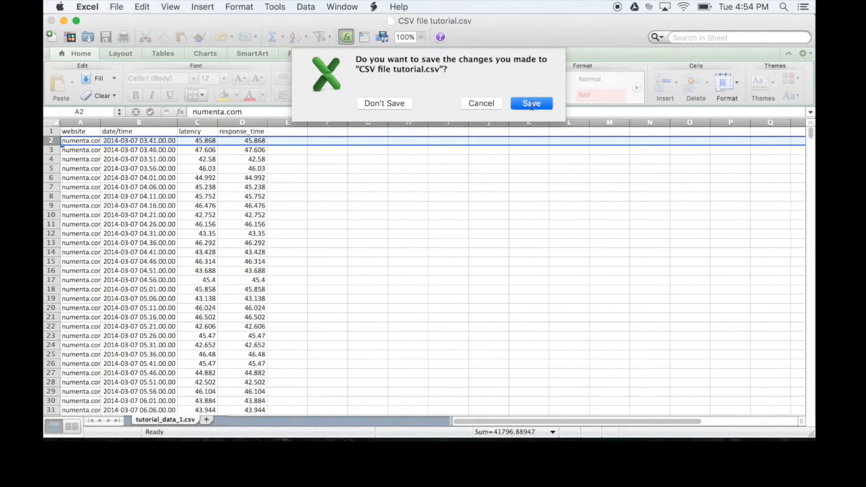
Close the workbook, saving changes and confirming the CSV format
{"action": "left_click", "coordinate": [530, 103]}
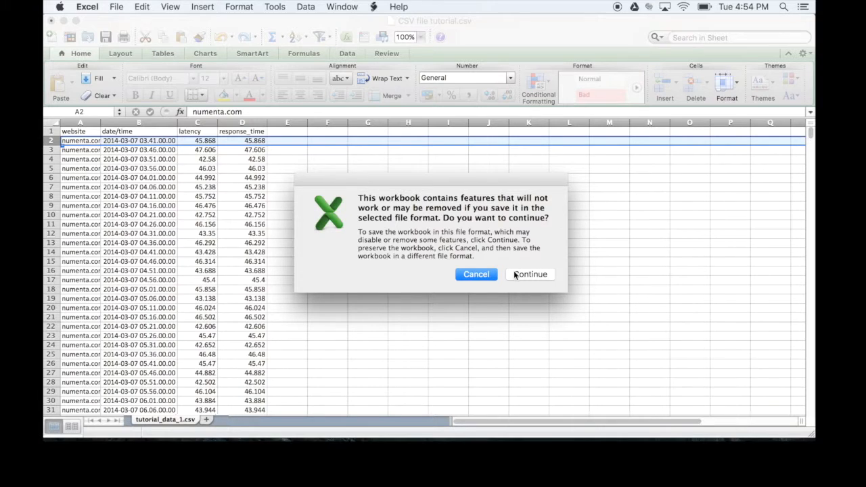
{"action": "left_click", "coordinate": [531, 273]}
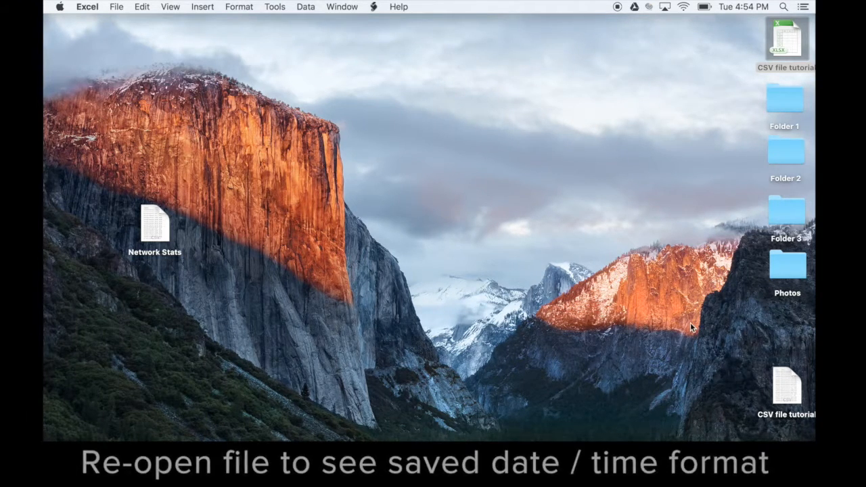
Reopen CSV file tutorial.csv from the desktop to check the saved dates
{"action": "double_click", "coordinate": [787, 391]}
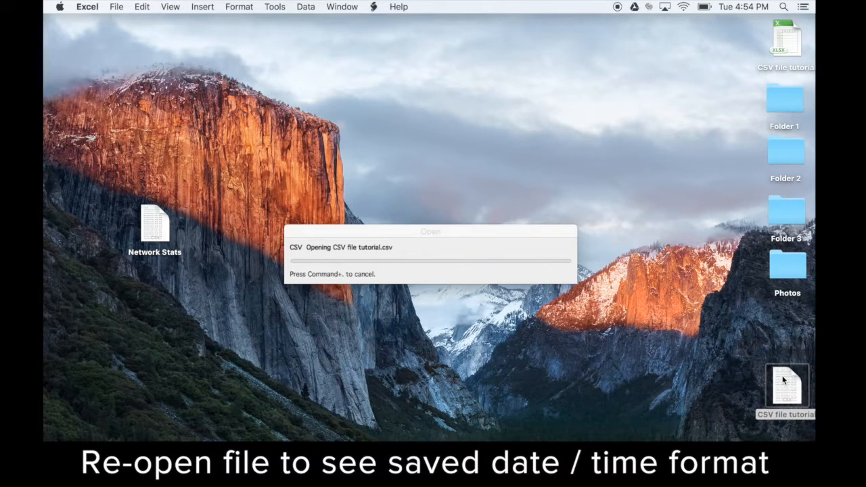